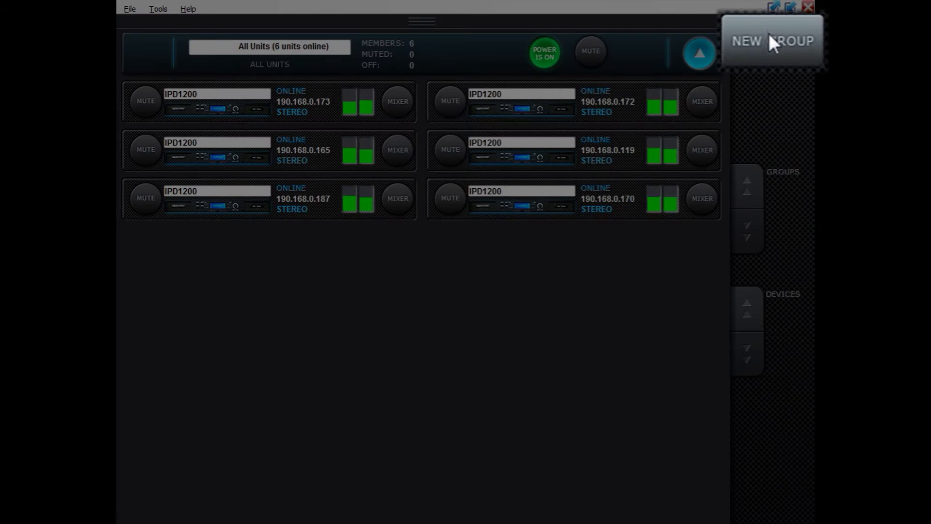
Create a new device group named 'Left' via NEW GROUP.
{"action": "left_click", "coordinate": [777, 40]}
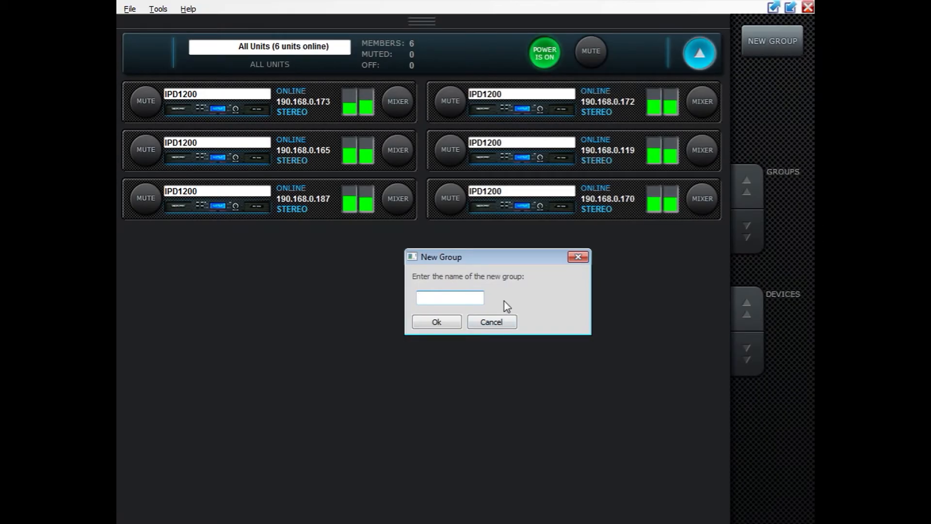
{"action": "left_click", "coordinate": [450, 298]}
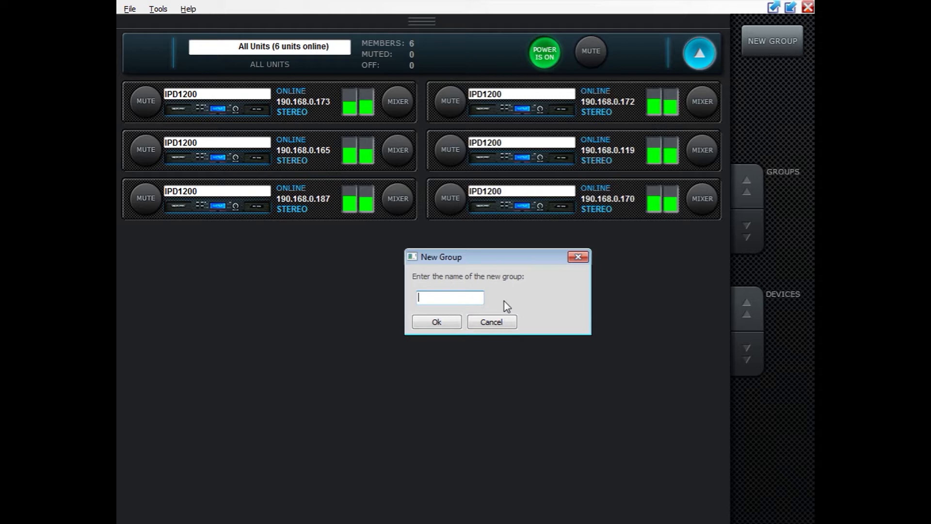
{"action": "left_click", "coordinate": [491, 321]}
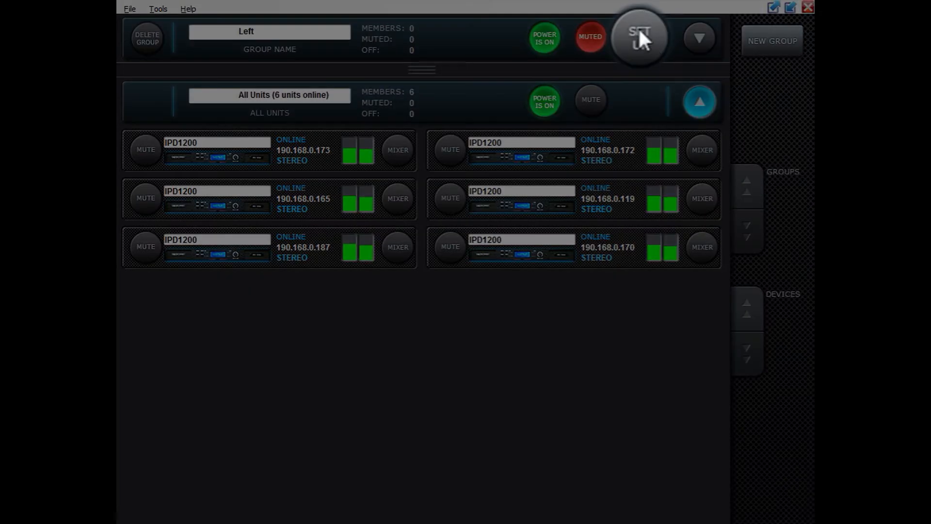
Move three IPD1200 units from Available Units into the Left group's members.
{"action": "left_click", "coordinate": [640, 39]}
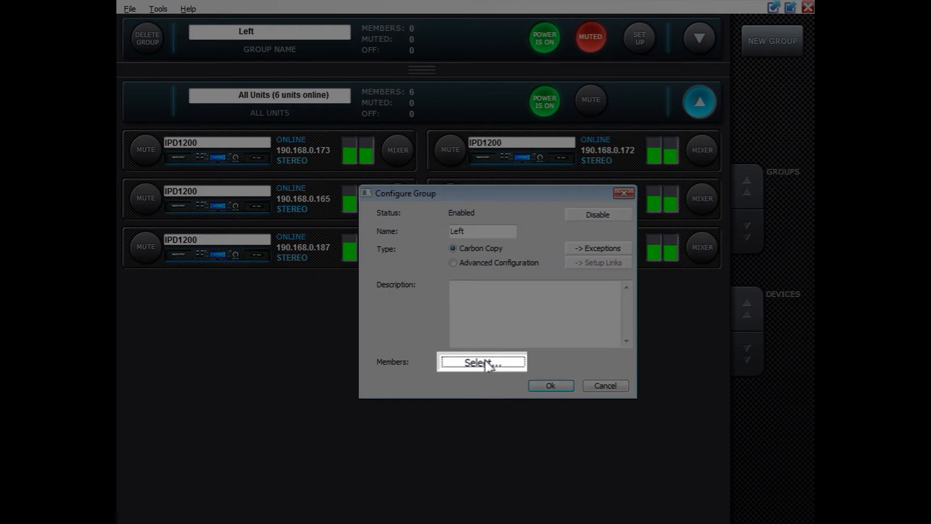
{"action": "left_click", "coordinate": [483, 362]}
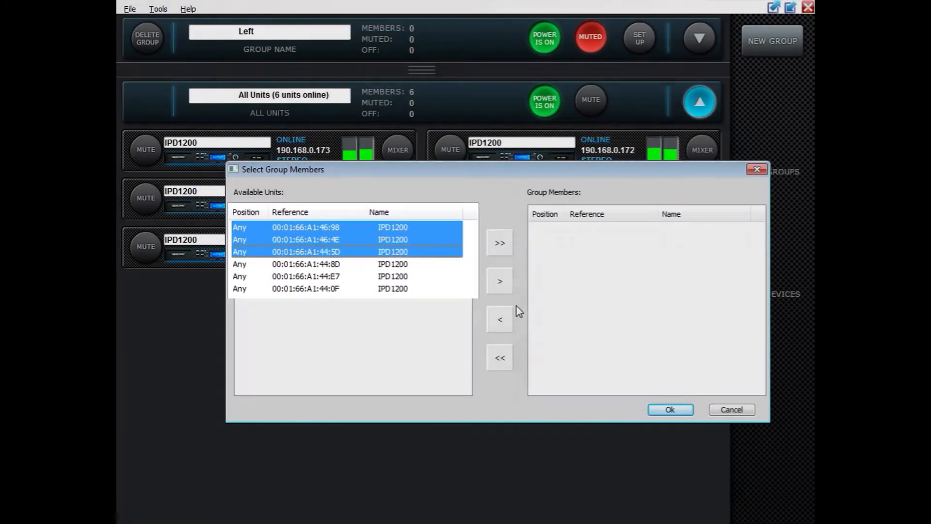
{"action": "left_click", "coordinate": [499, 243]}
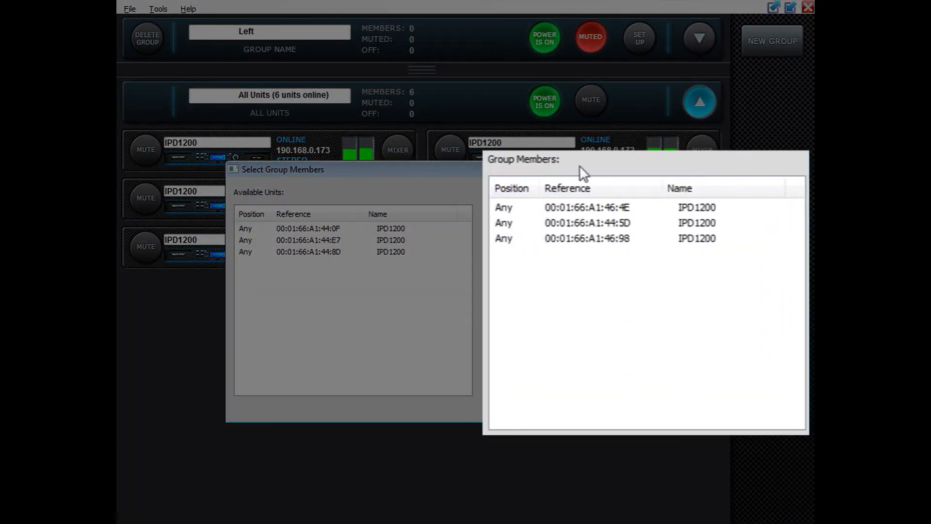
{"action": "mouse_move", "coordinate": [588, 173]}
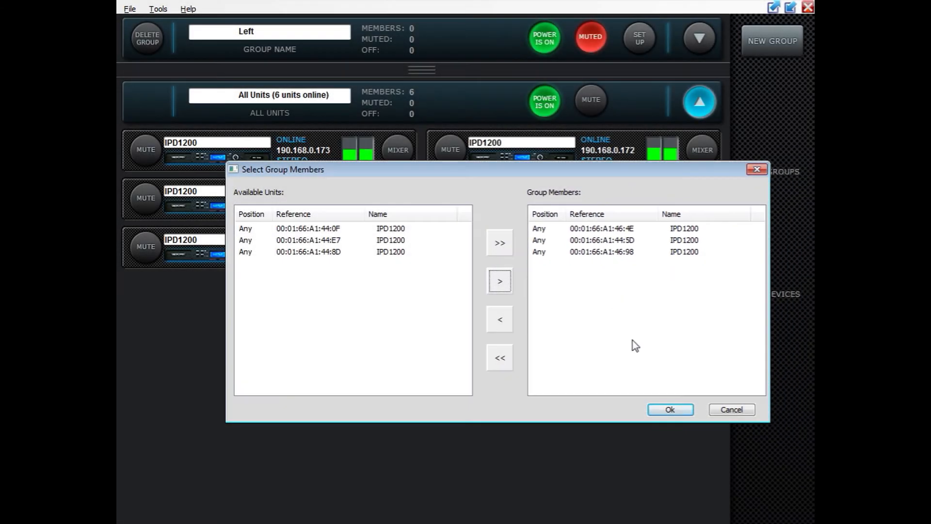
{"action": "mouse_move", "coordinate": [496, 228]}
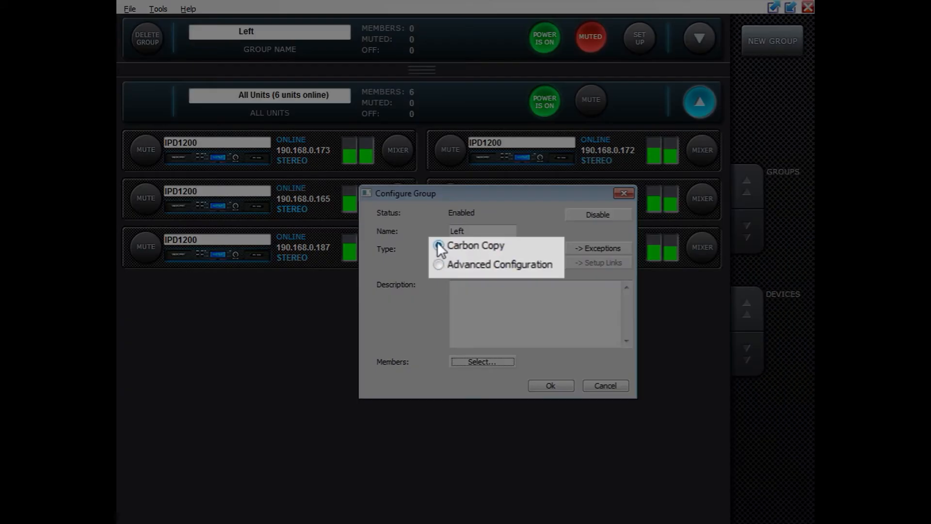
Change the Left group's type from Carbon Copy to Advanced Configuration.
{"action": "left_click", "coordinate": [438, 244]}
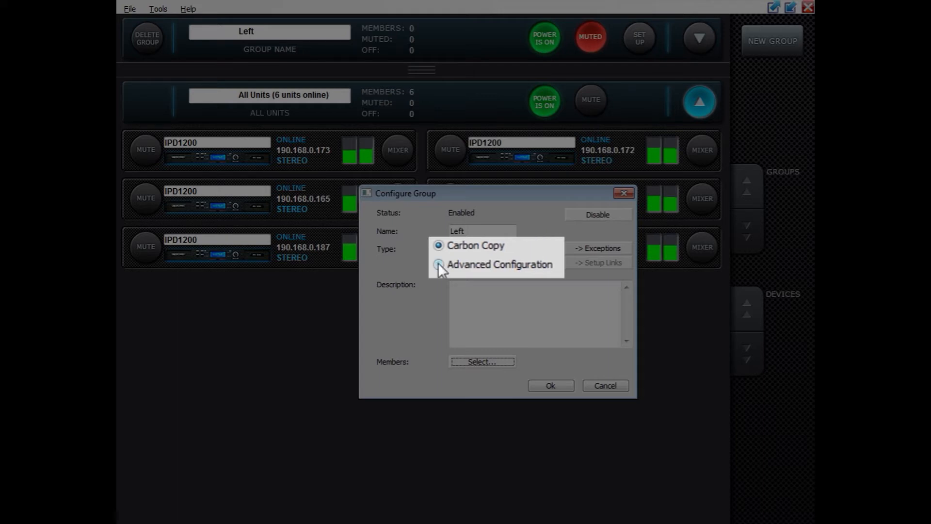
{"action": "left_click", "coordinate": [437, 264]}
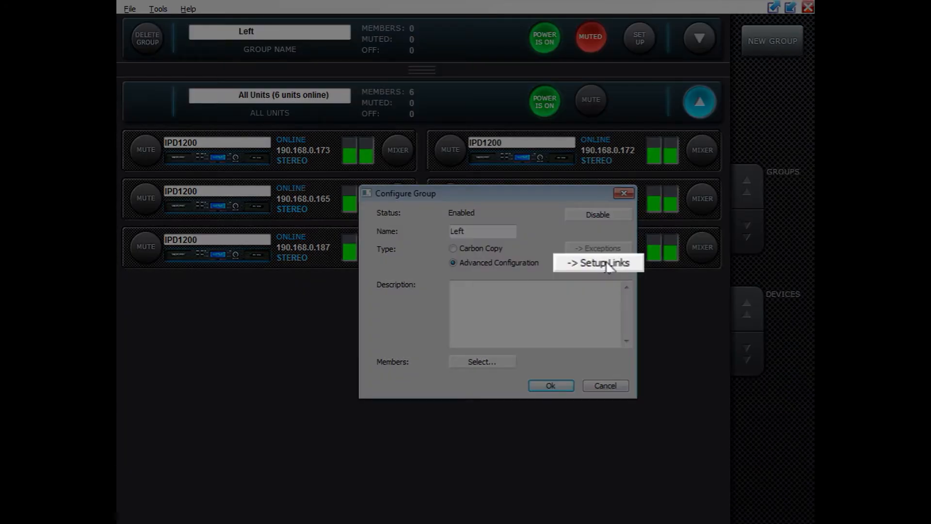
Link Levels for Input 1 and Input 2 and all Input 1 PEQ bands across the group.
{"action": "left_click", "coordinate": [598, 262]}
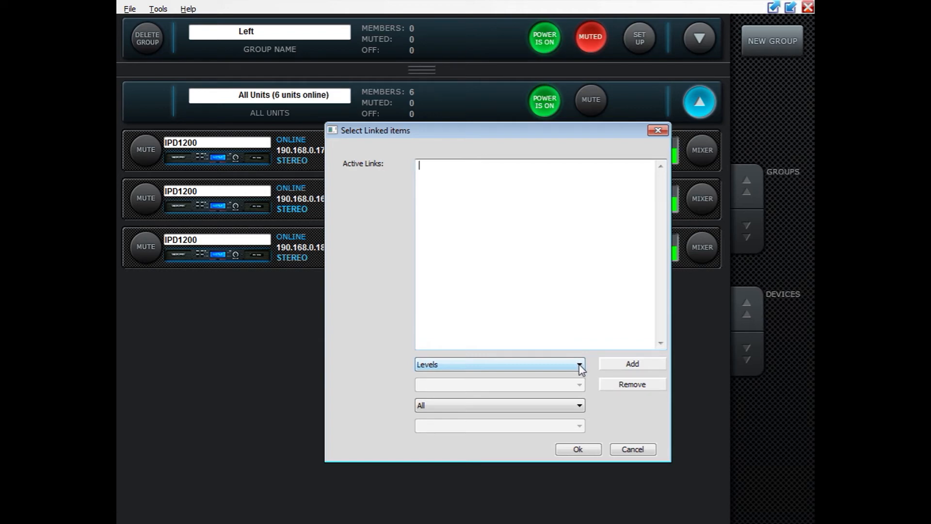
{"action": "left_click", "coordinate": [579, 365]}
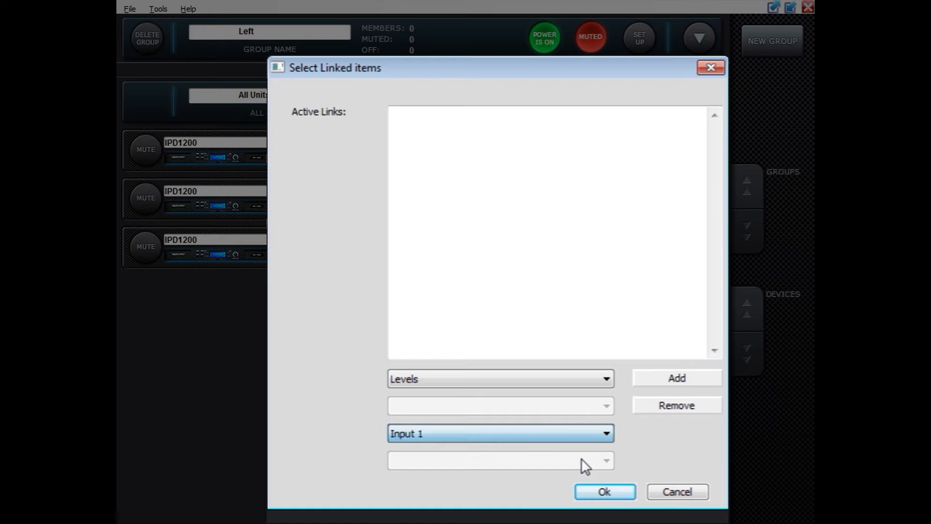
{"action": "left_click", "coordinate": [677, 377]}
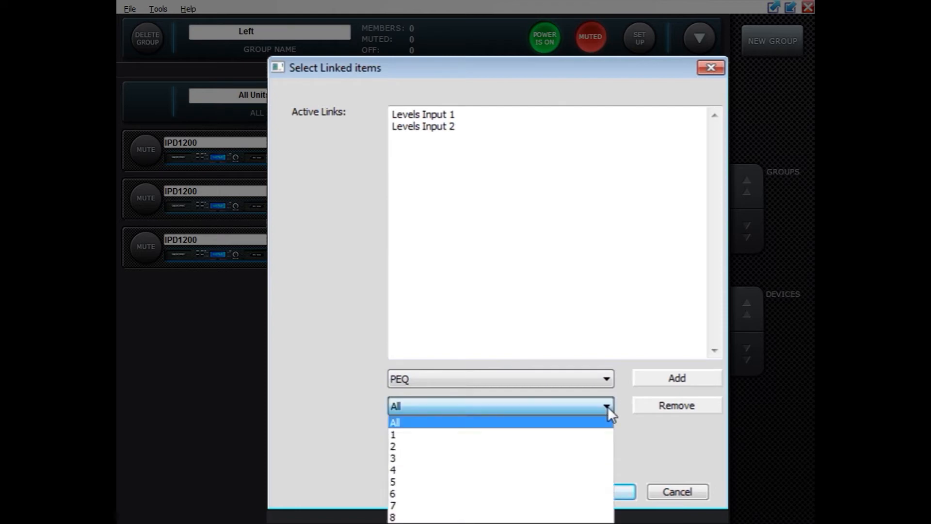
{"action": "left_click", "coordinate": [394, 422]}
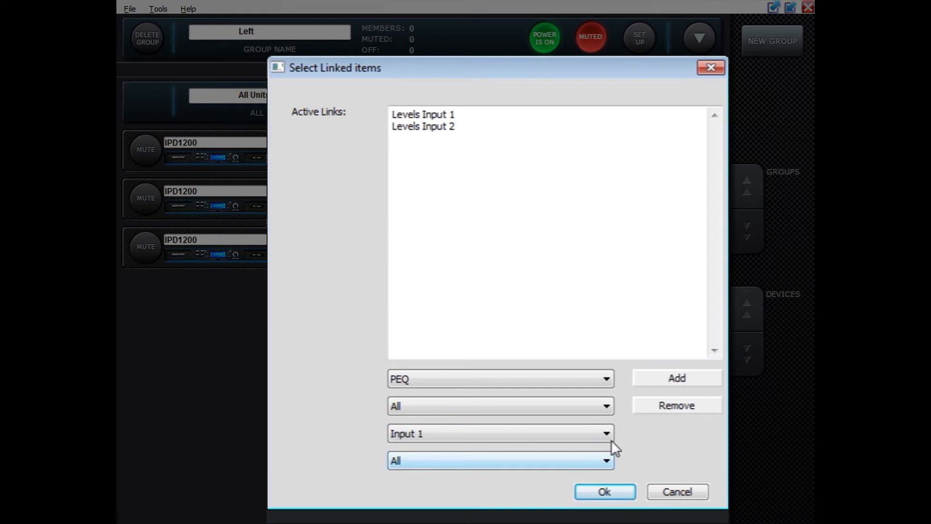
{"action": "left_click", "coordinate": [677, 377]}
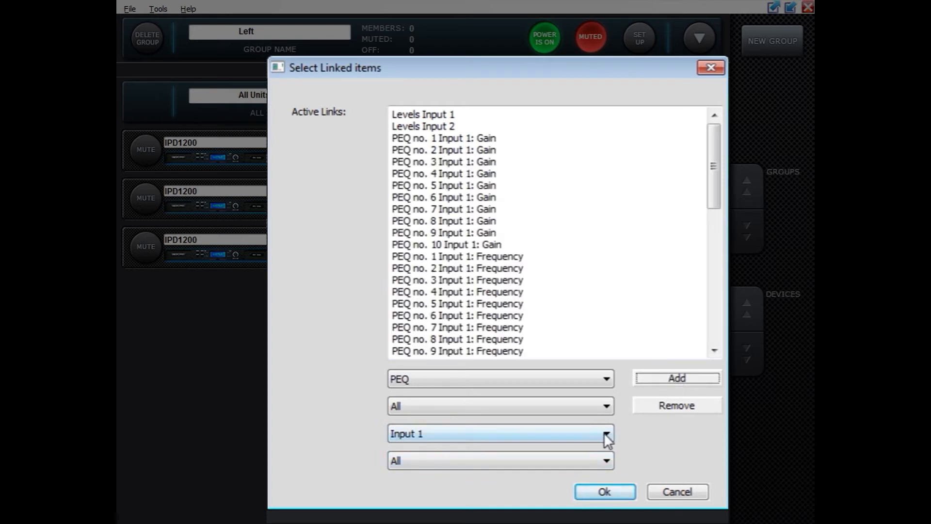
{"action": "left_click", "coordinate": [603, 445]}
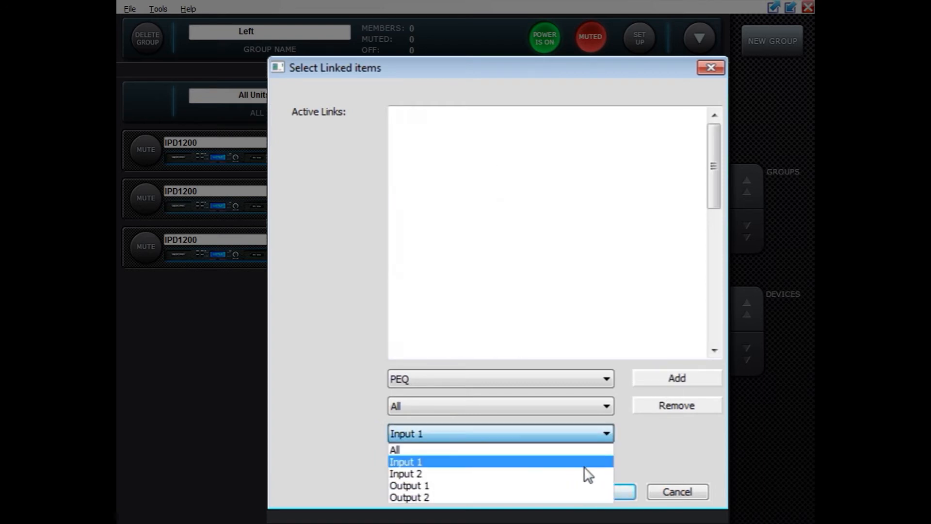
{"action": "left_click", "coordinate": [677, 378]}
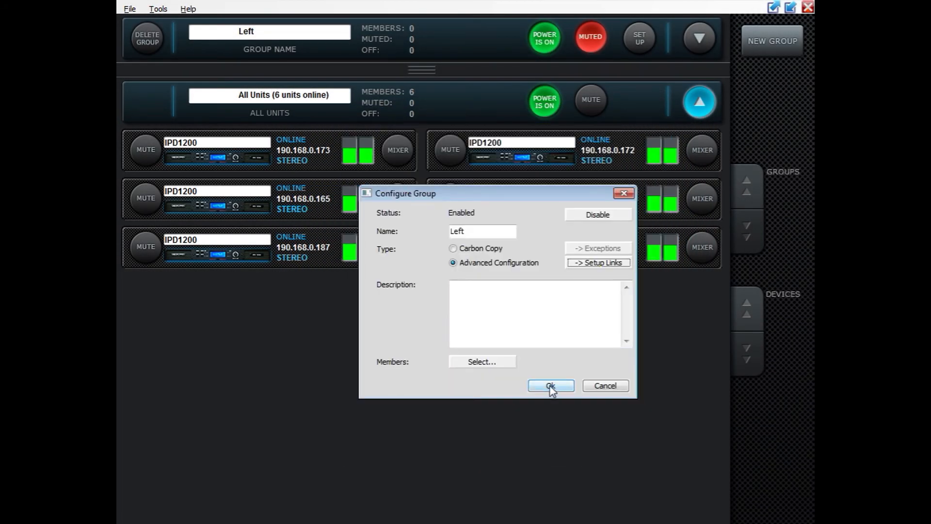
Mute then unmute the Left group and expand it to list its three members.
{"action": "left_click", "coordinate": [551, 386]}
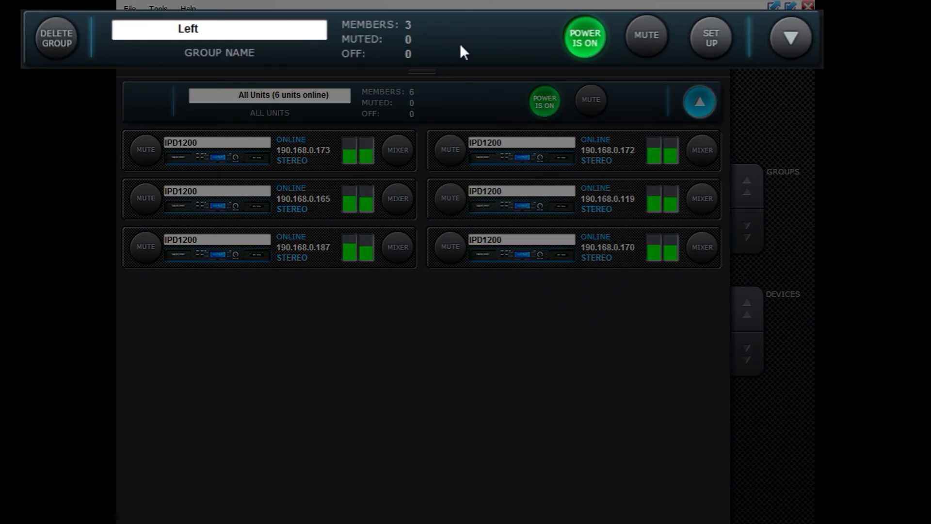
{"action": "mouse_move", "coordinate": [629, 68]}
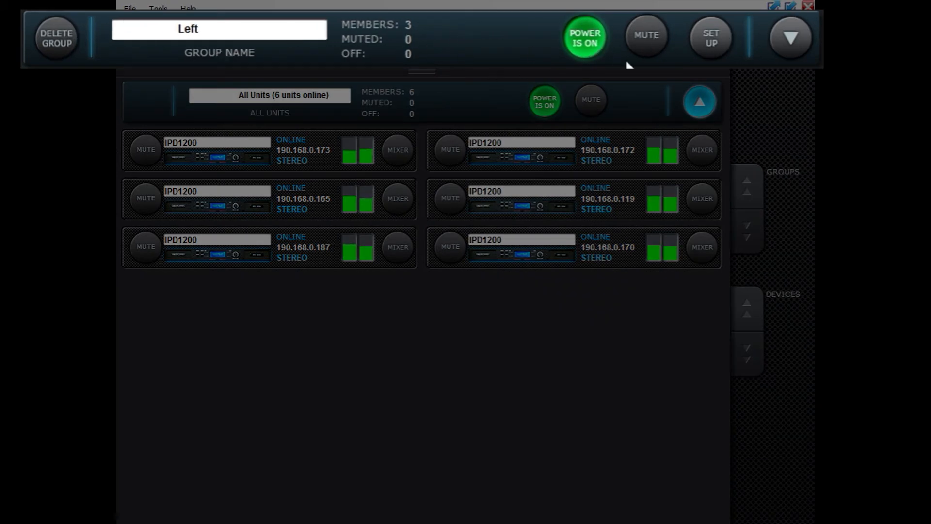
{"action": "left_click", "coordinate": [648, 35]}
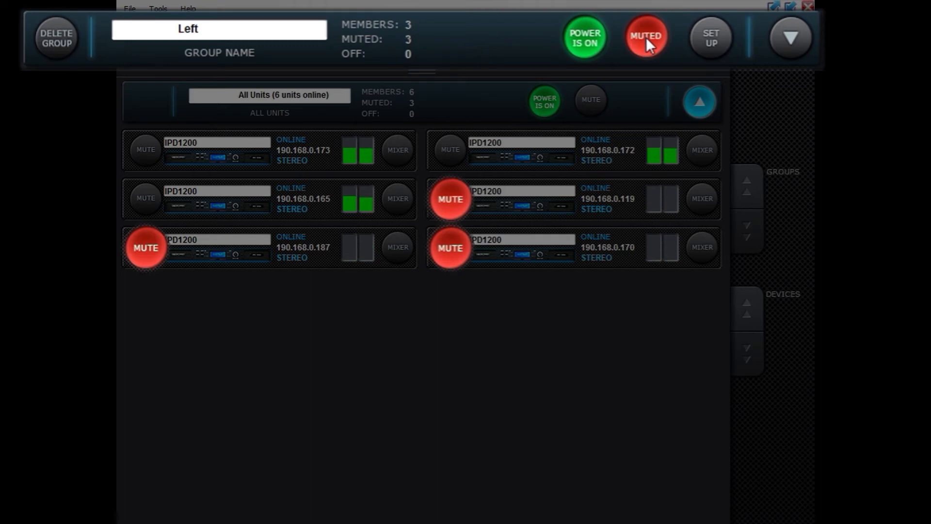
{"action": "left_click", "coordinate": [646, 36]}
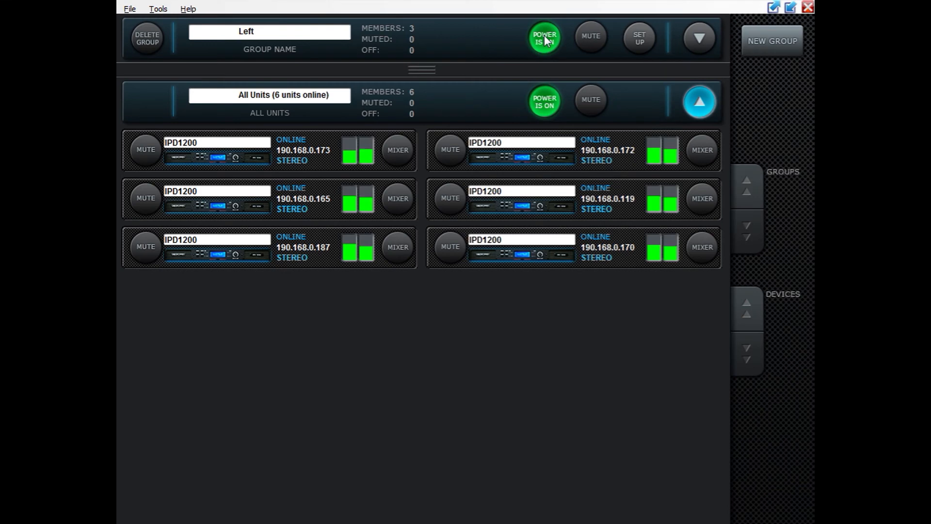
{"action": "mouse_move", "coordinate": [722, 56]}
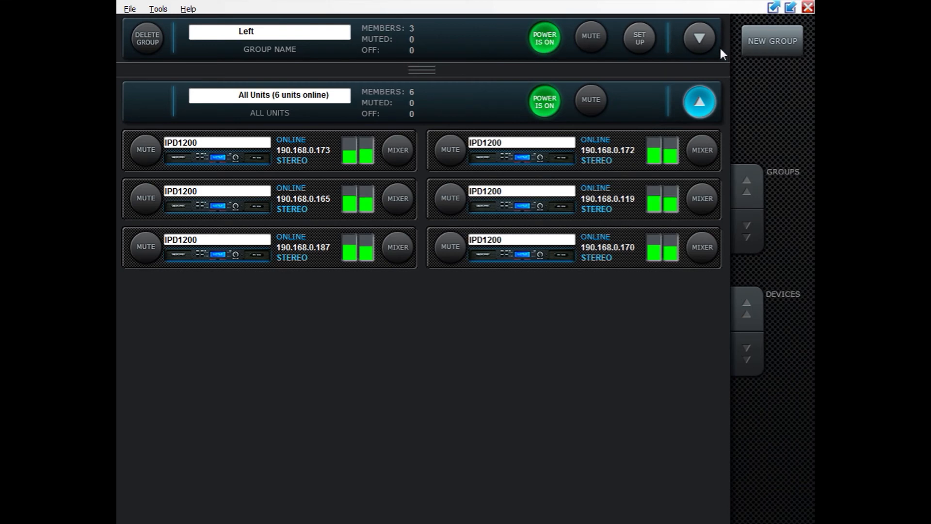
{"action": "left_click", "coordinate": [700, 37]}
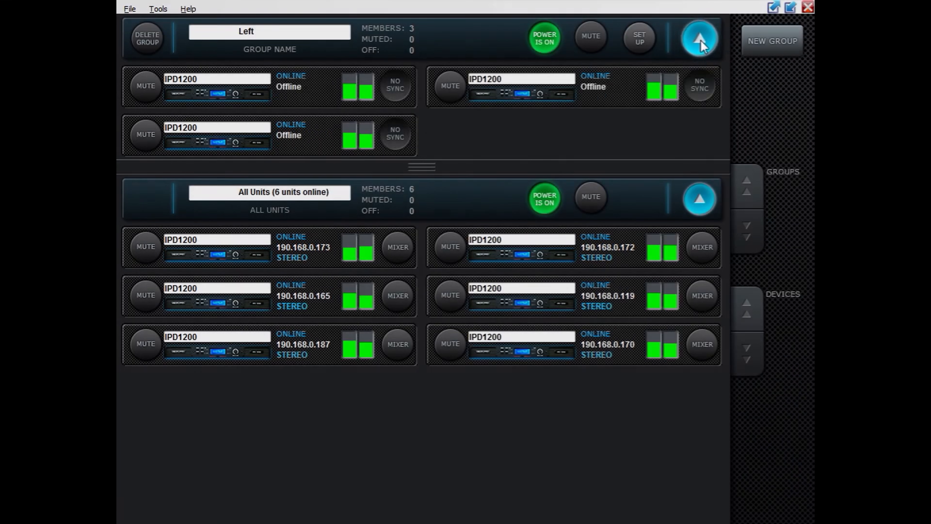
Show the input mixer of the group member IPD1200 at 190.168.0.119.
{"action": "left_click", "coordinate": [696, 38]}
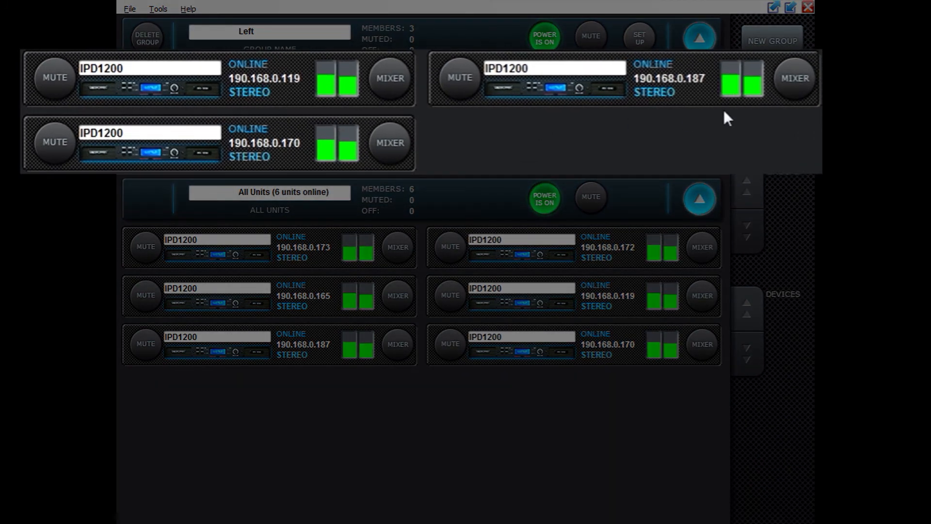
{"action": "mouse_move", "coordinate": [486, 141]}
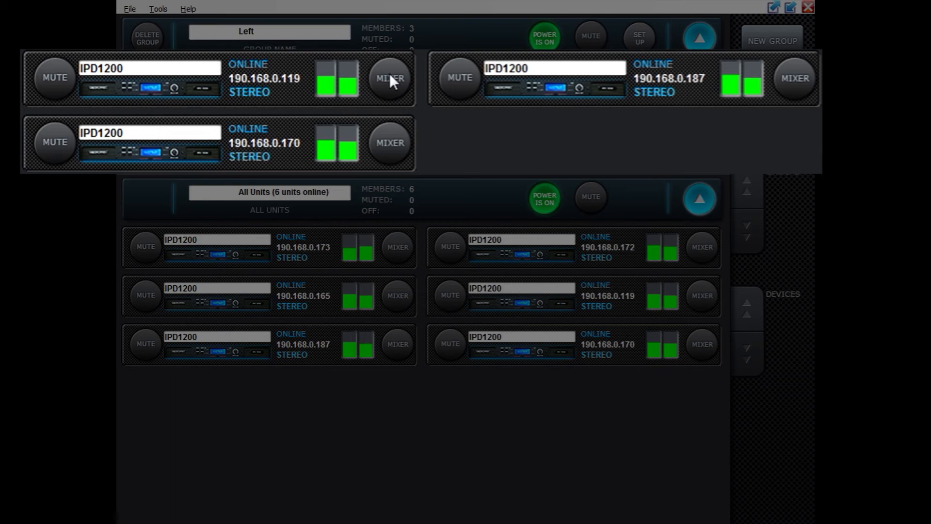
{"action": "mouse_move", "coordinate": [507, 122]}
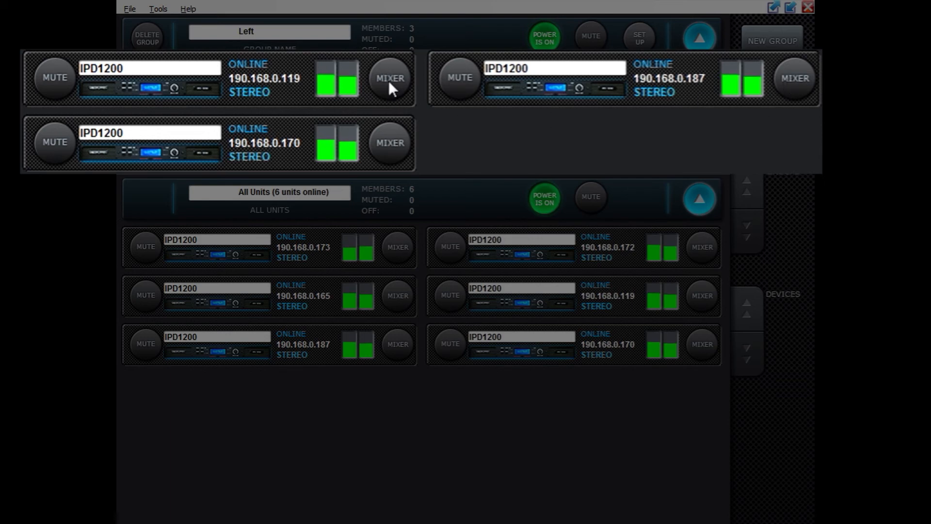
{"action": "left_click", "coordinate": [389, 78]}
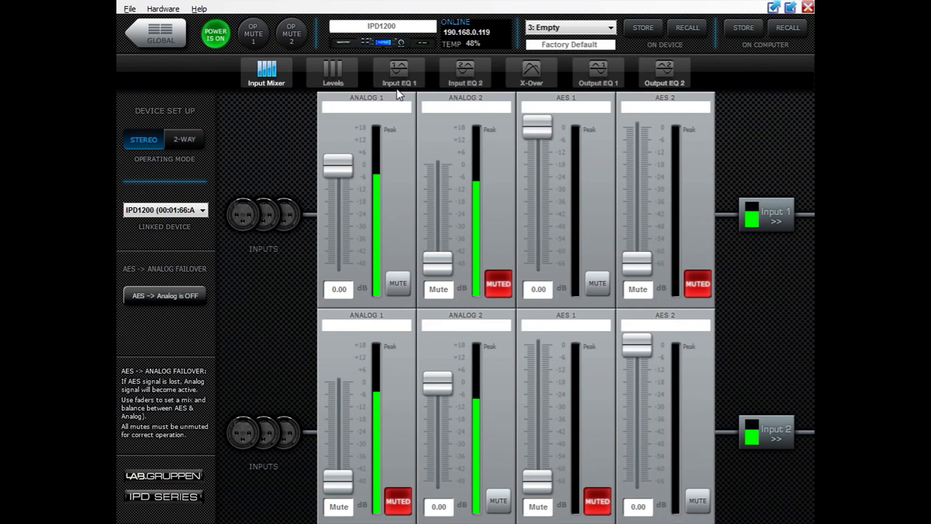
Shape Input EQ 1 with boosts near 300 Hz and a notch near 5 kHz, verified on unit .187.
{"action": "left_click", "coordinate": [399, 72]}
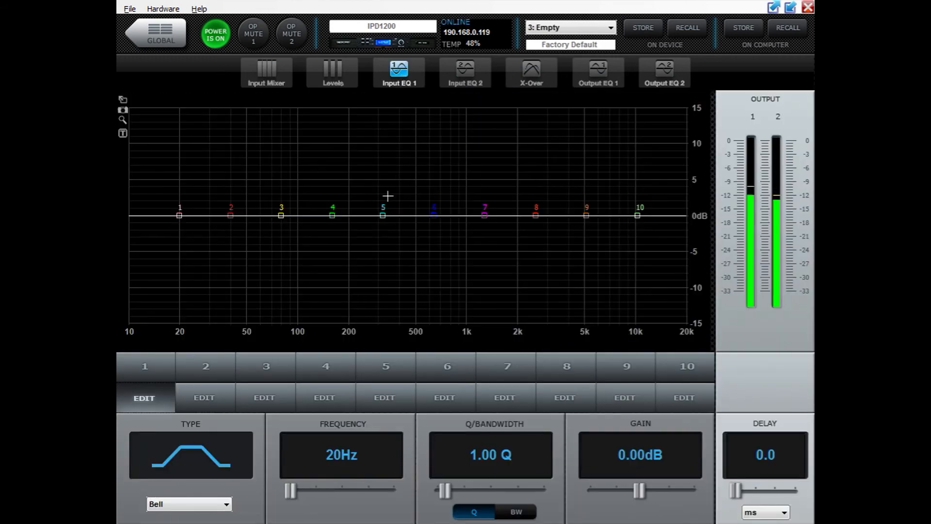
{"action": "left_click_drag", "start_coordinate": [382, 215], "coordinate": [382, 134]}
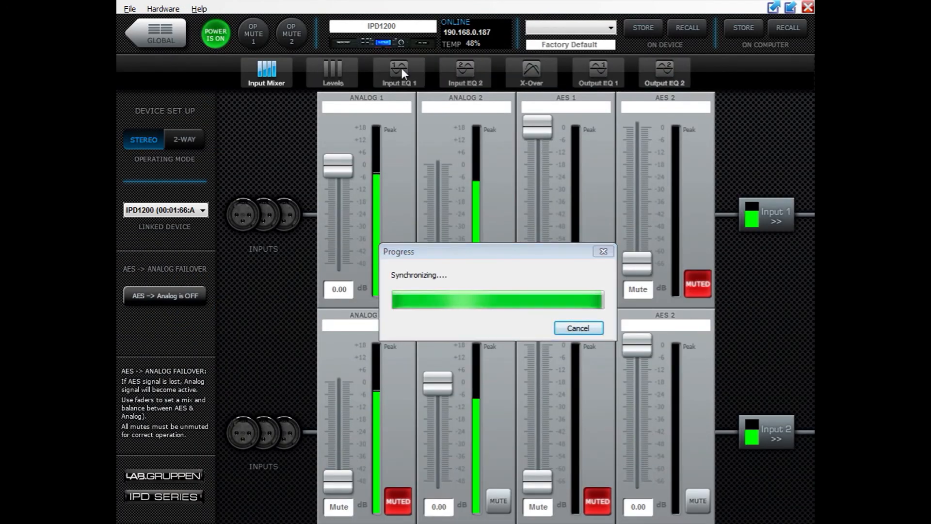
{"action": "left_click", "coordinate": [399, 73]}
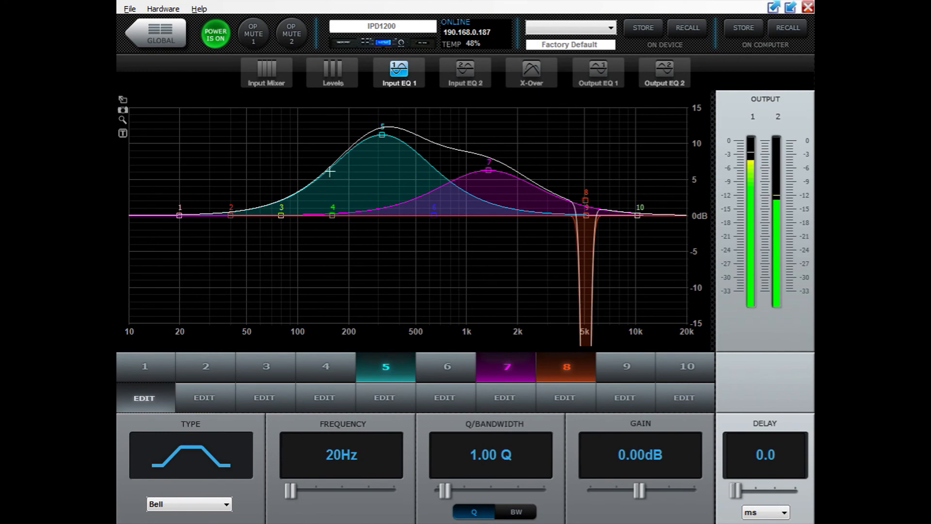
{"action": "mouse_move", "coordinate": [425, 207]}
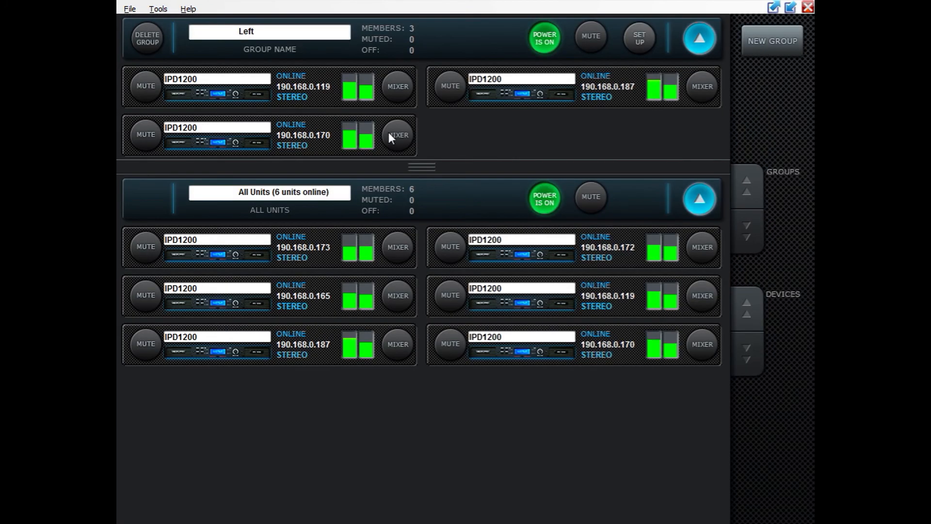
Turn down the Input 1 level fader on unit .170, propagating to all Left members.
{"action": "left_click", "coordinate": [397, 135]}
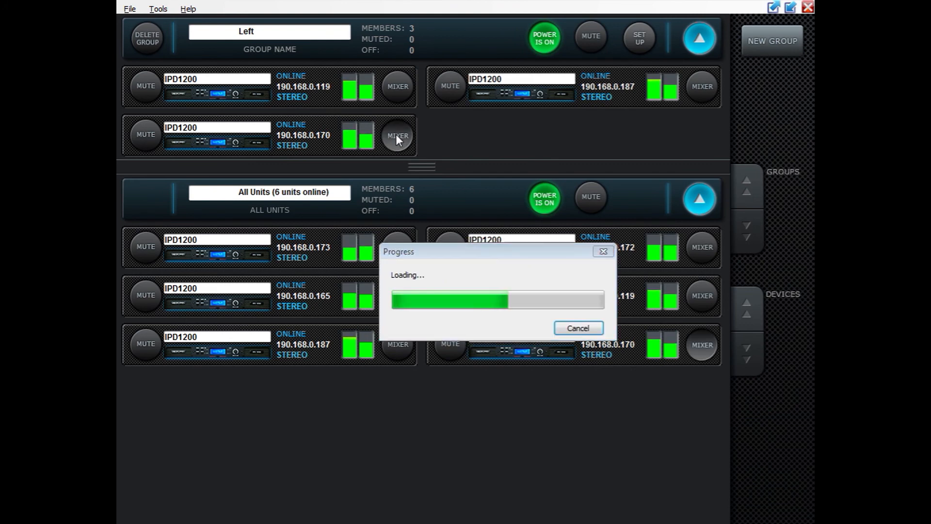
{"action": "left_click", "coordinate": [396, 136]}
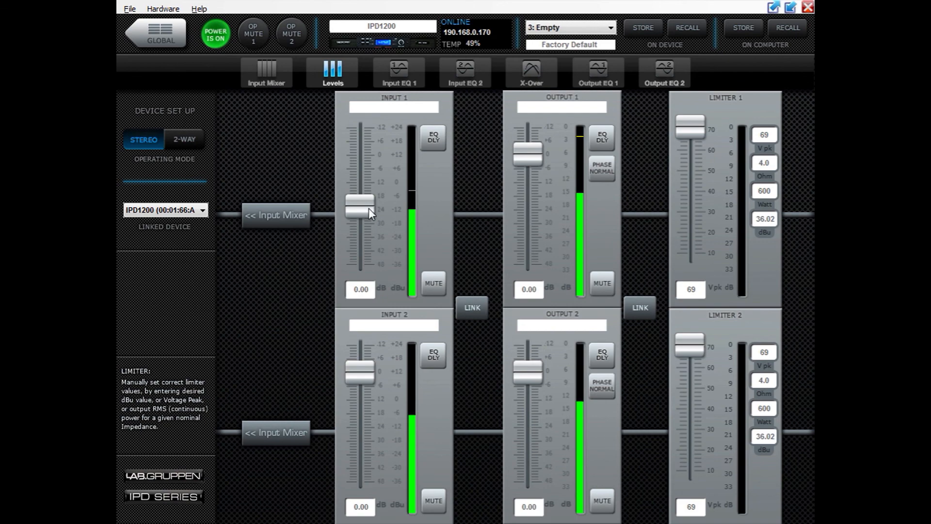
{"action": "left_click_drag", "start_coordinate": [359, 205], "coordinate": [359, 227]}
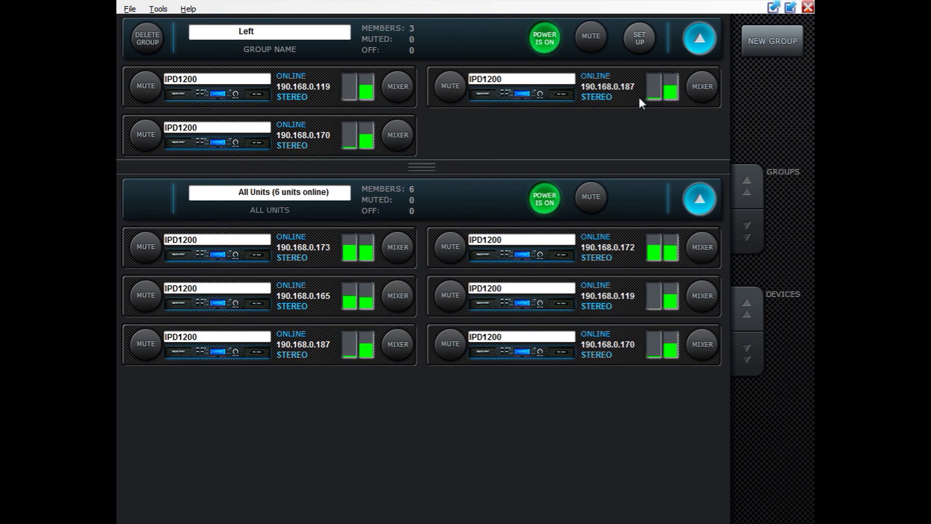
{"action": "mouse_move", "coordinate": [655, 118]}
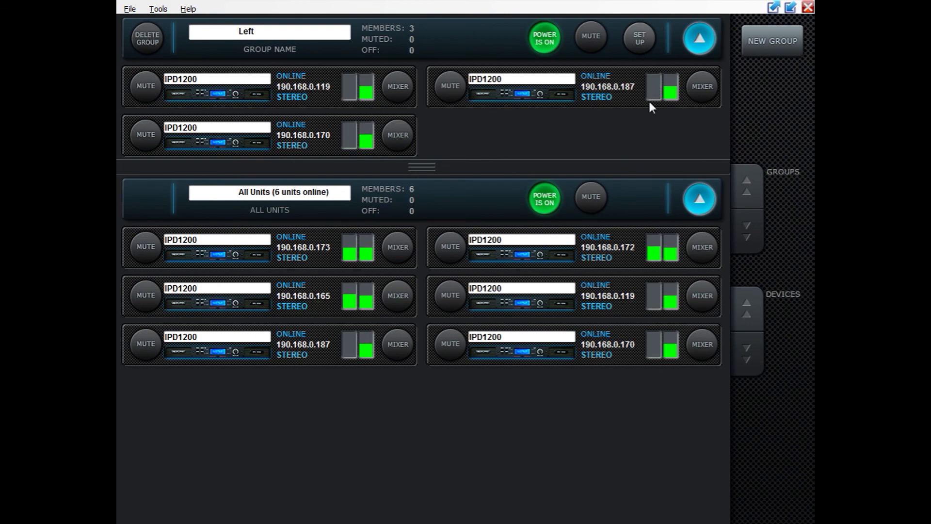